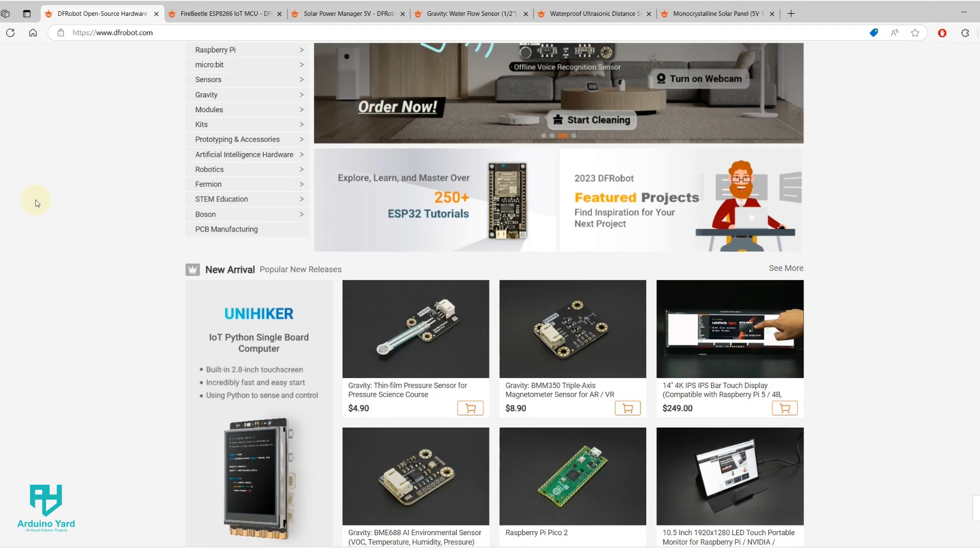
Step: Review the FireBeetle, flow sensor, ultrasonic sensor, solar panel and Solar Power Manager 5V product pages
left_click(225, 13)
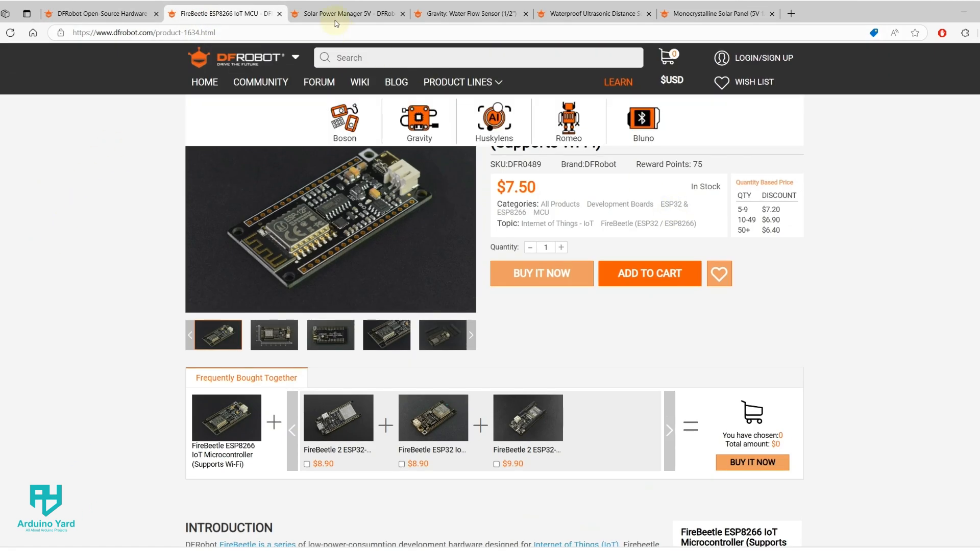
left_click(468, 14)
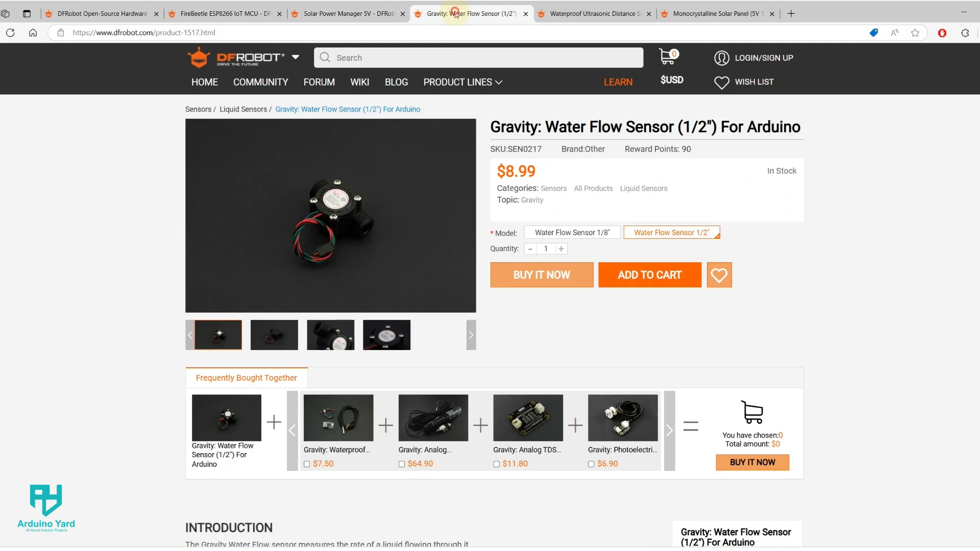
left_click(591, 13)
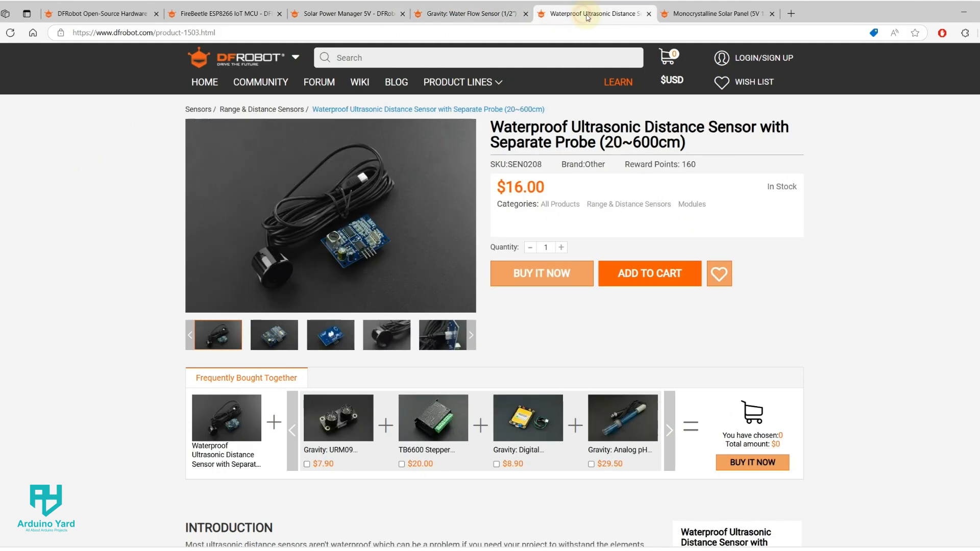
left_click(712, 14)
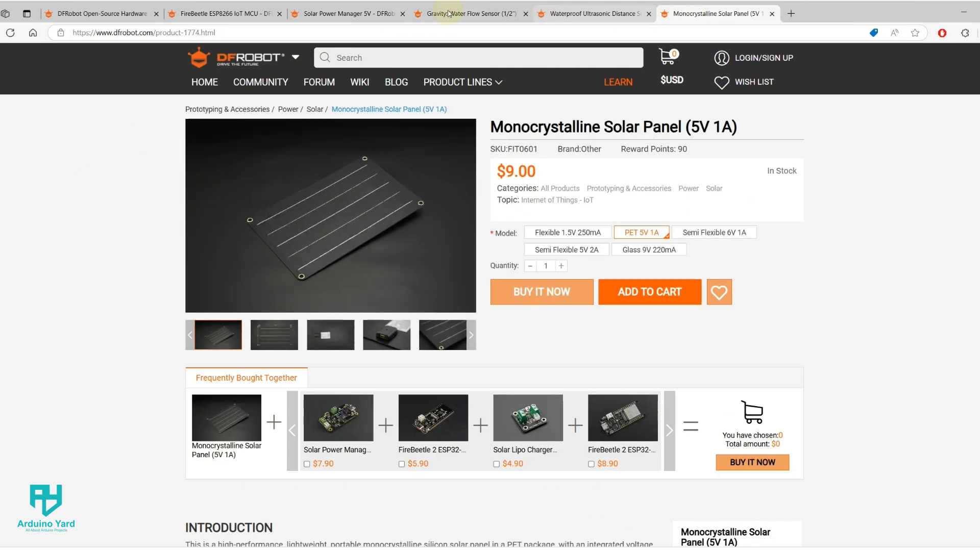
left_click(348, 13)
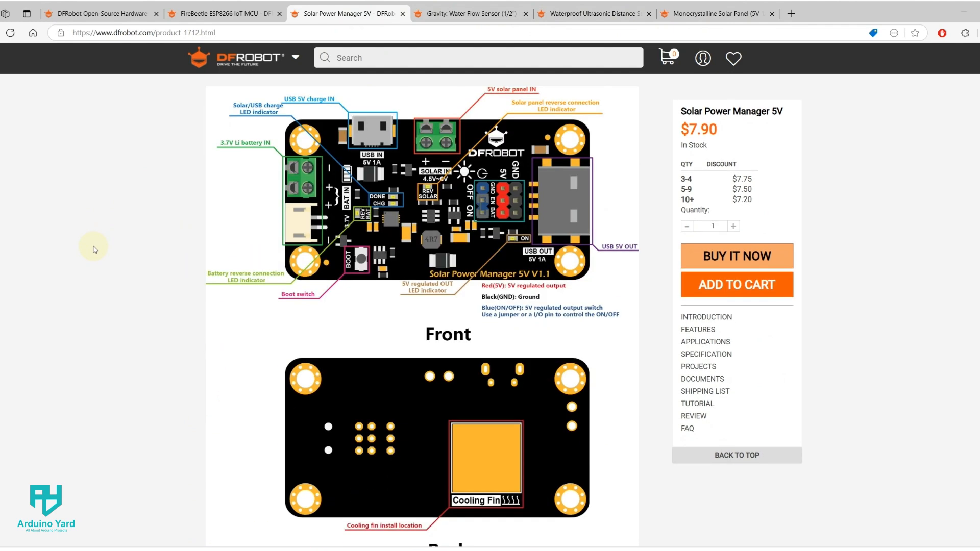
scroll("down", 3)
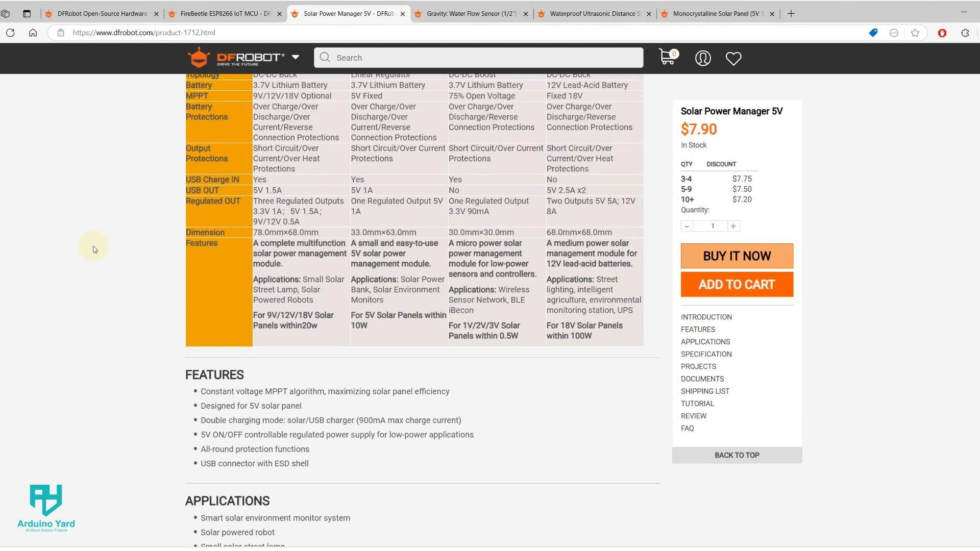
scroll("down", 3)
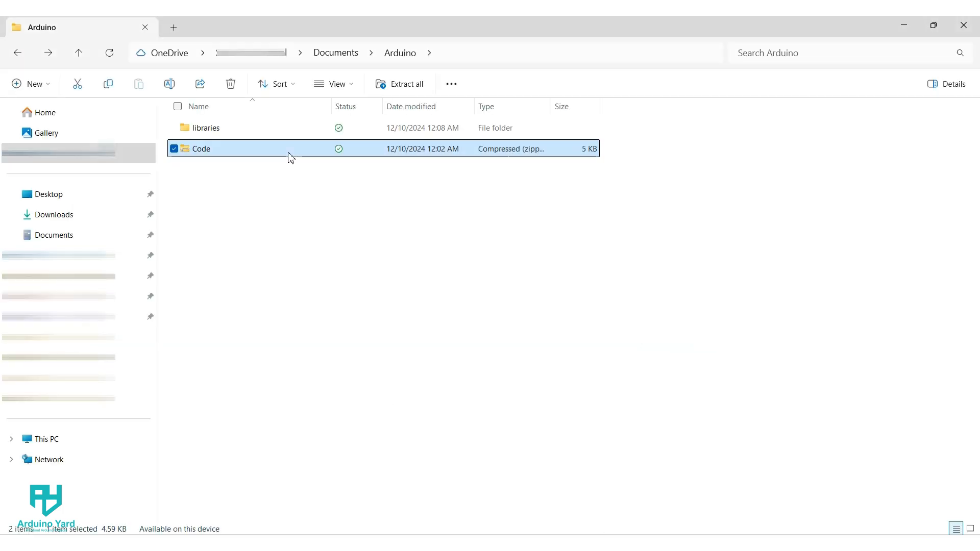
Step: Extract Code.zip and navigate into the inner Code sketch folder
right_click(200, 148)
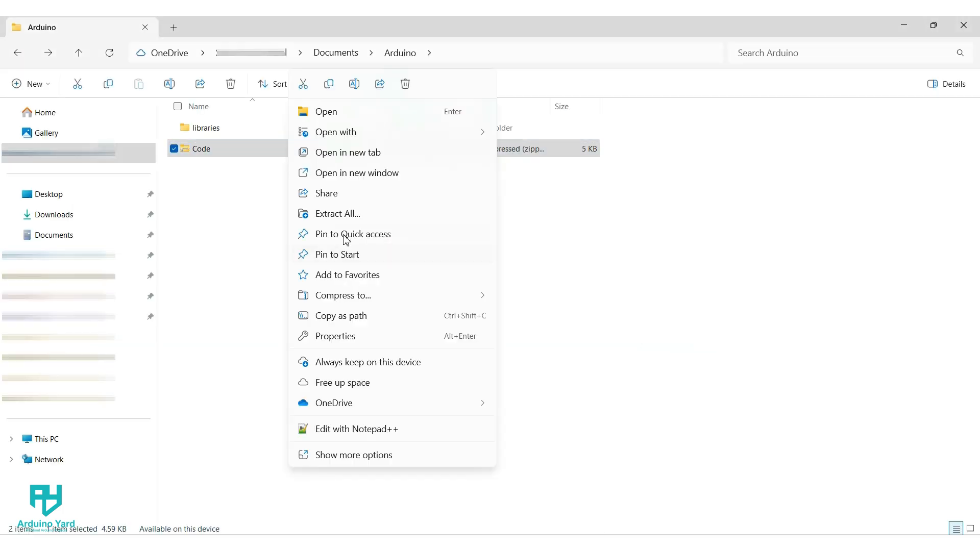
left_click(337, 213)
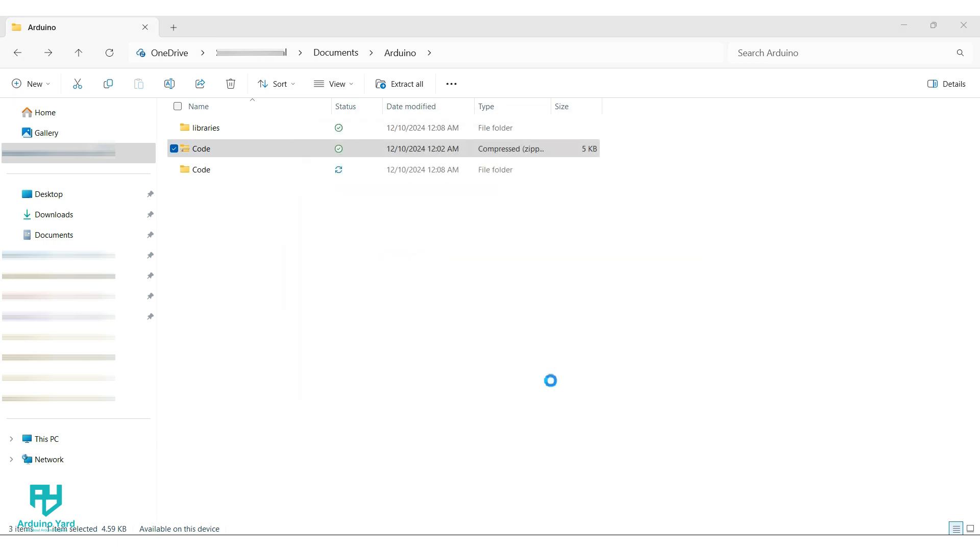
double_click(201, 169)
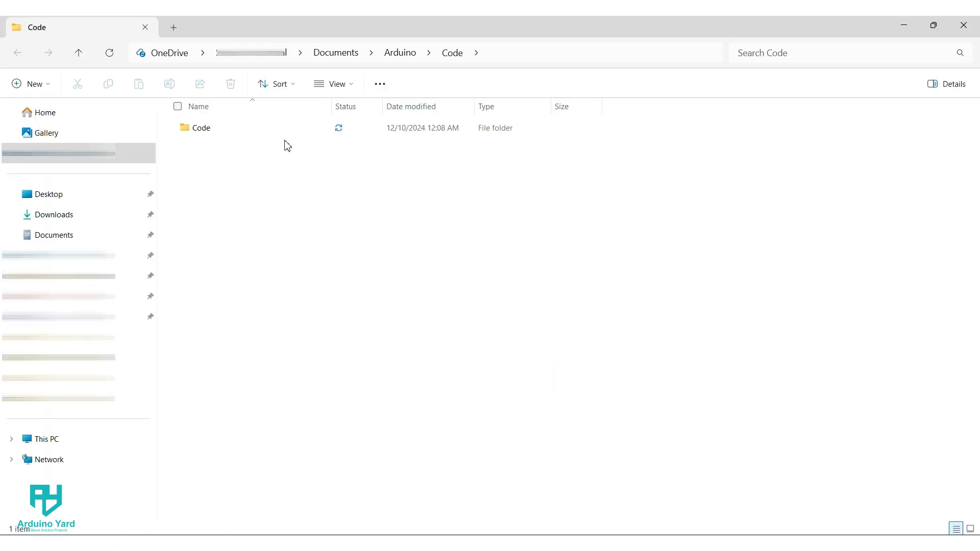
double_click(201, 128)
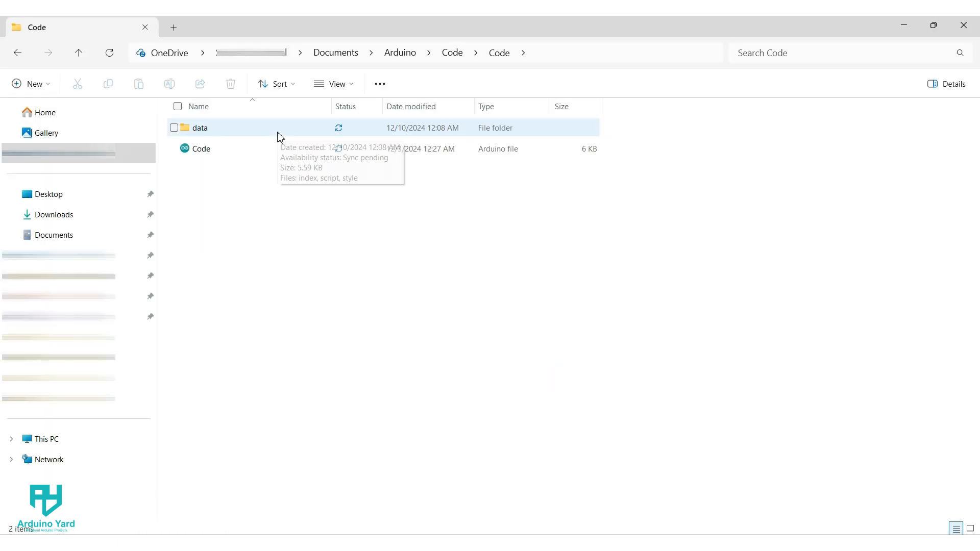
Step: Check the data folder's web files, then launch the Code.ino sketch in Arduino IDE
double_click(200, 128)
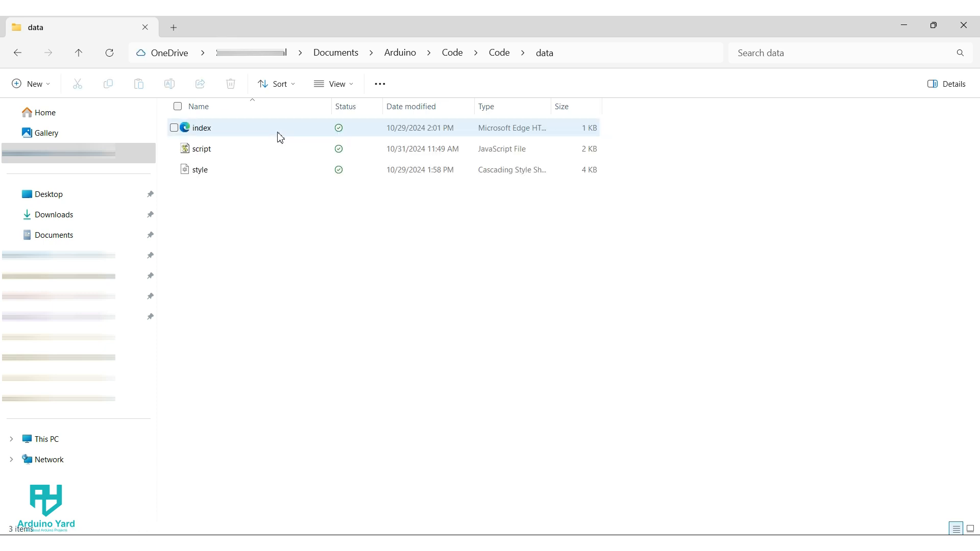
left_click(201, 148)
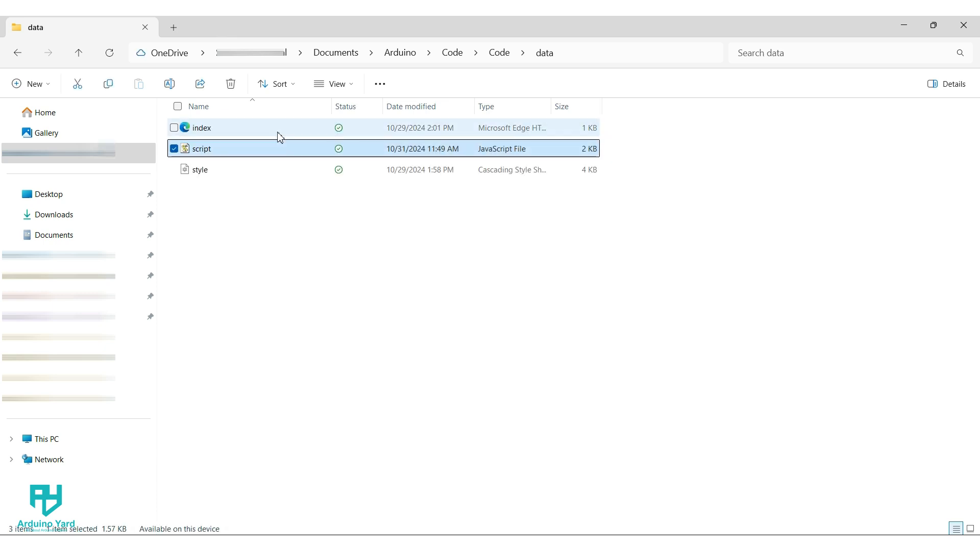
left_click(200, 170)
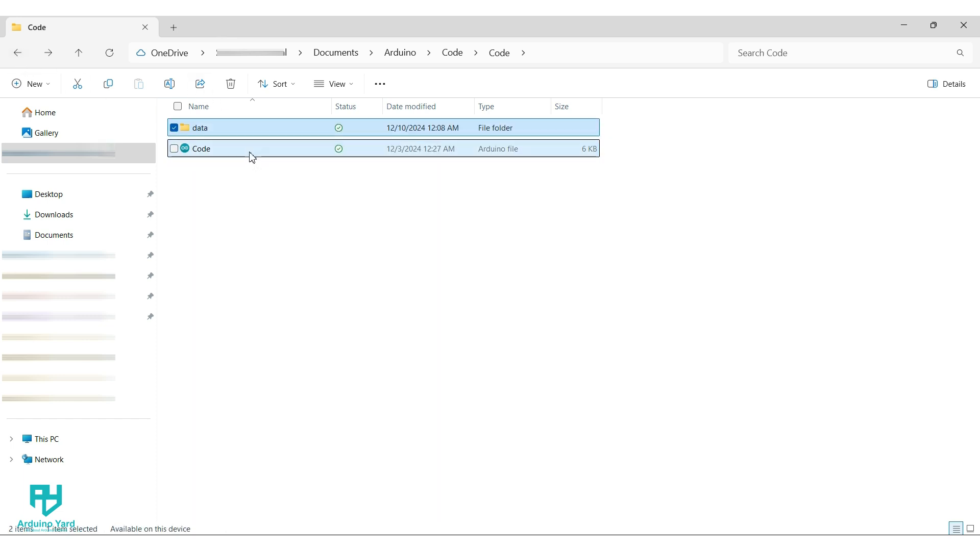
double_click(200, 148)
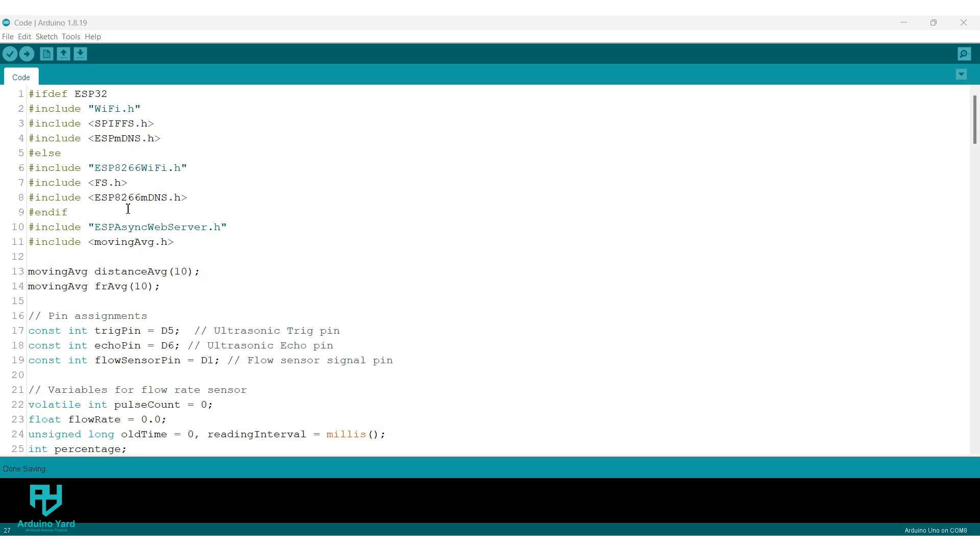
left_click_drag(34, 92, 69, 211)
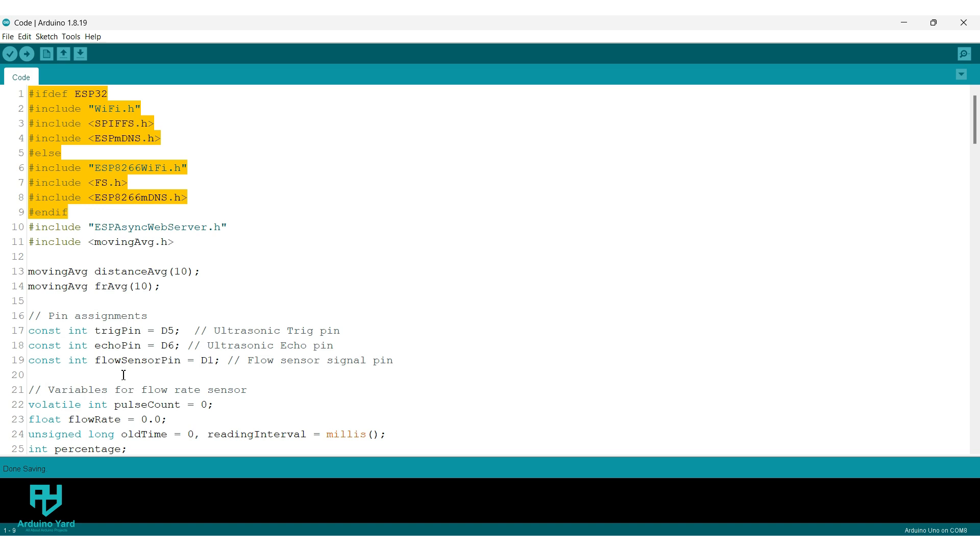
scroll("down", 3)
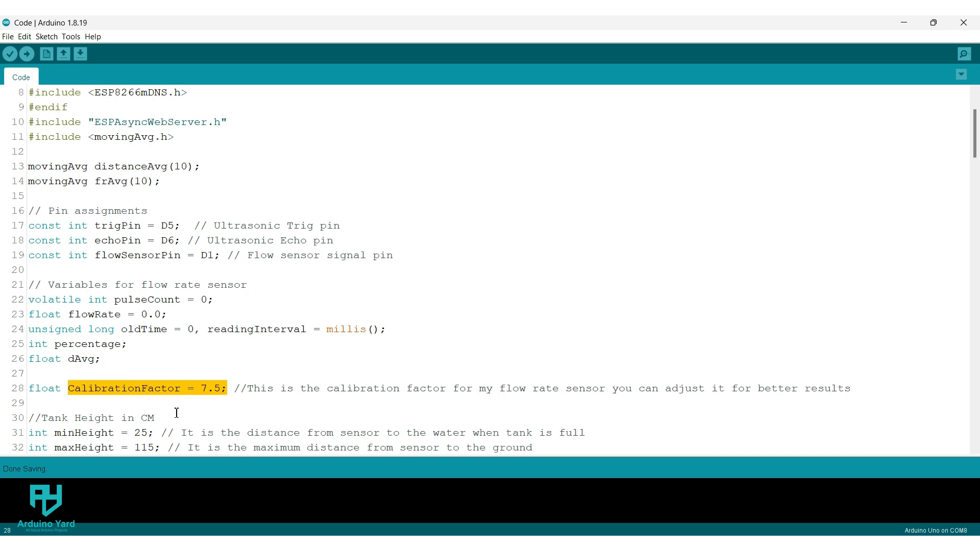
scroll("down", 3)
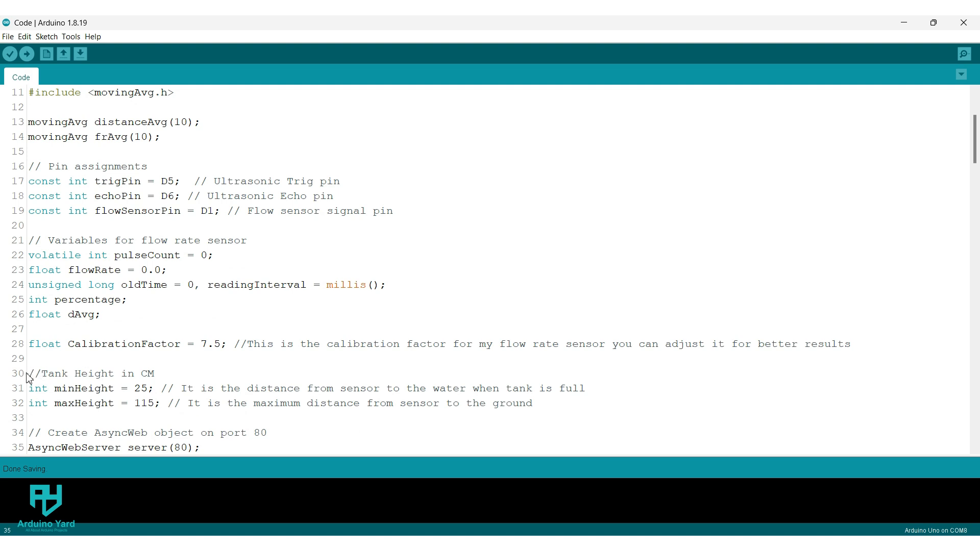
left_click_drag(28, 373, 532, 403)
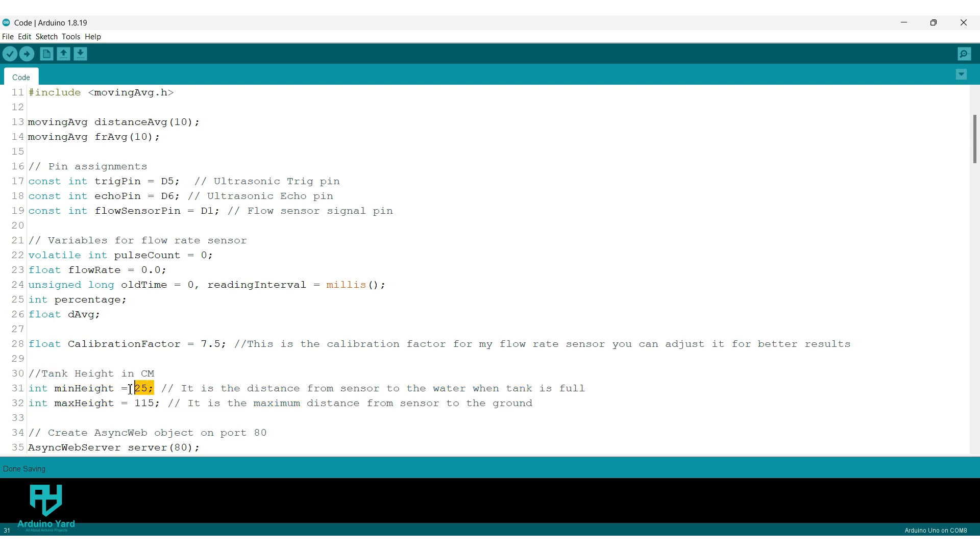
left_click_drag(145, 388, 56, 388)
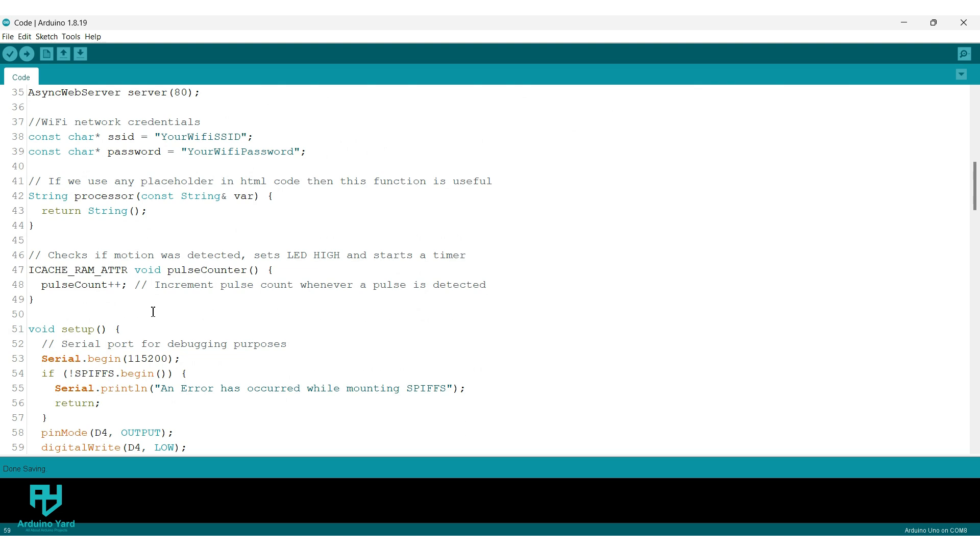
scroll("down", 3)
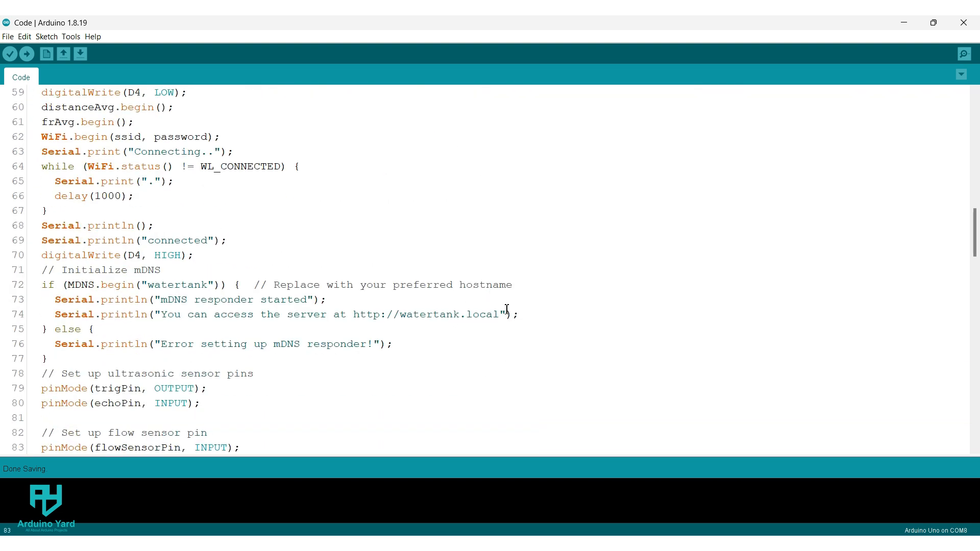
left_click_drag(384, 315, 500, 314)
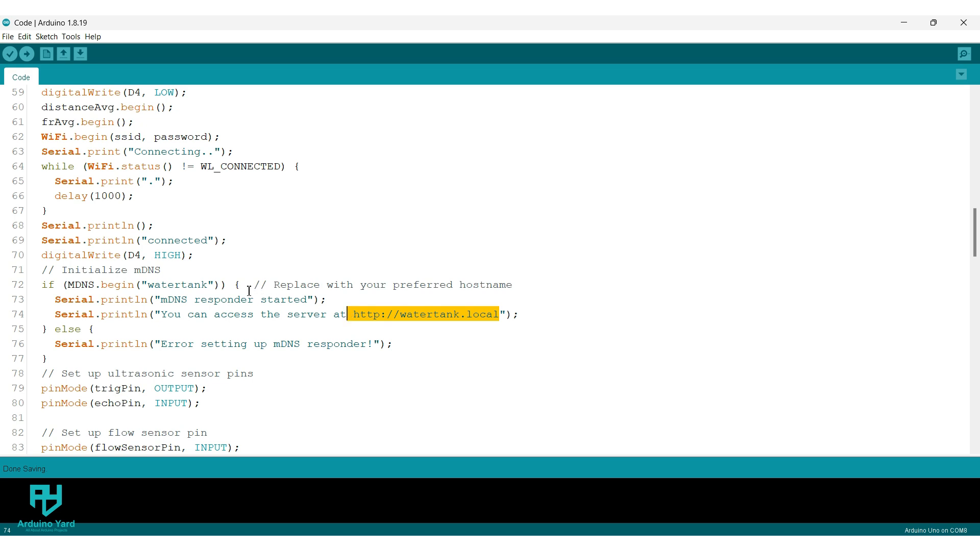
double_click(177, 284)
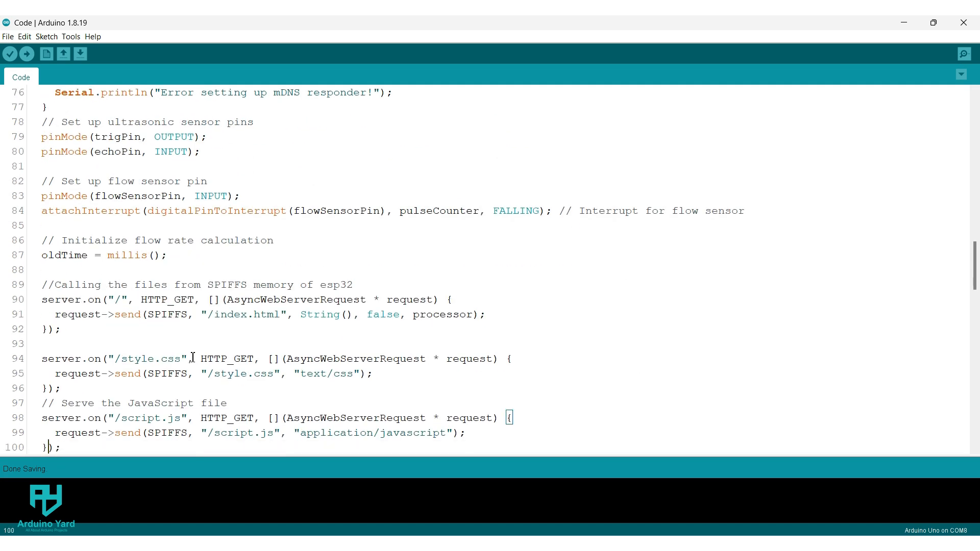
scroll("down", 3)
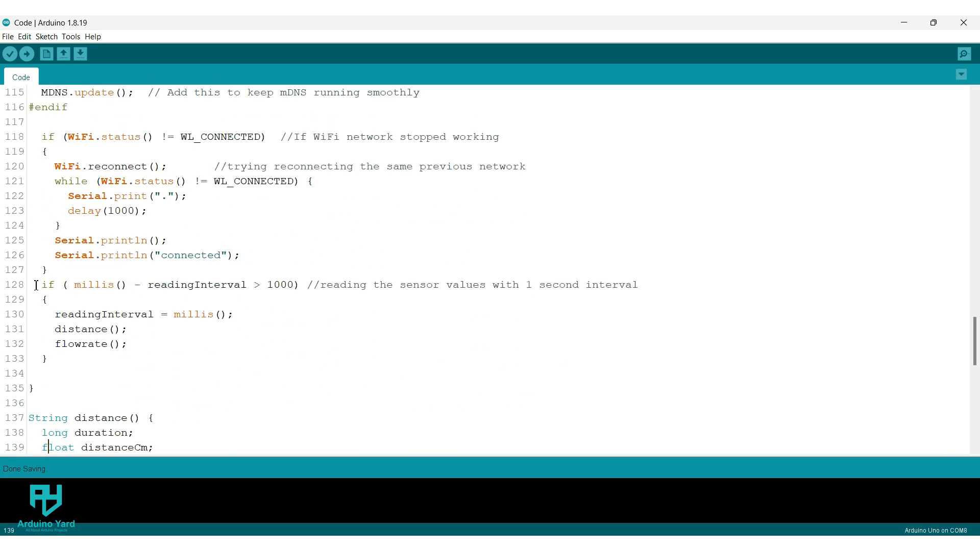
scroll("down", 3)
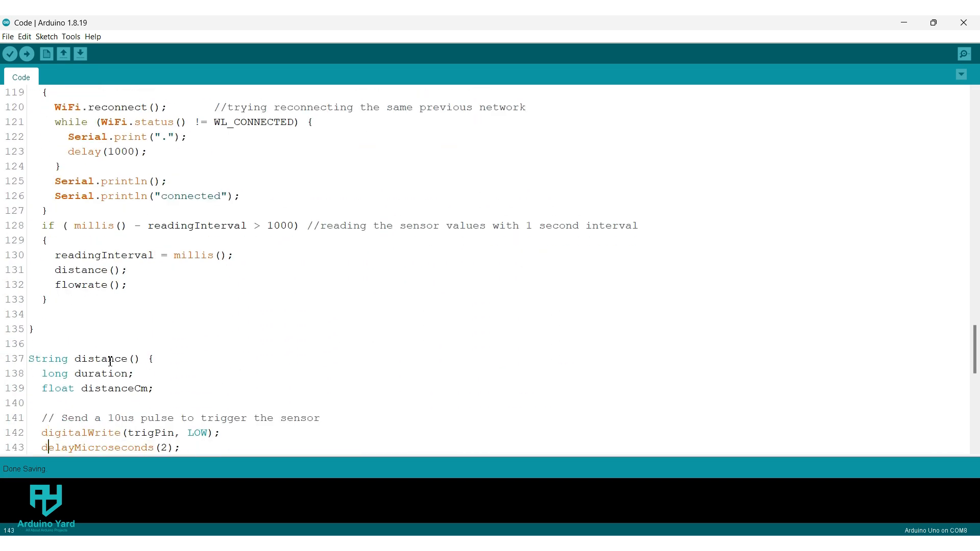
scroll("down", 3)
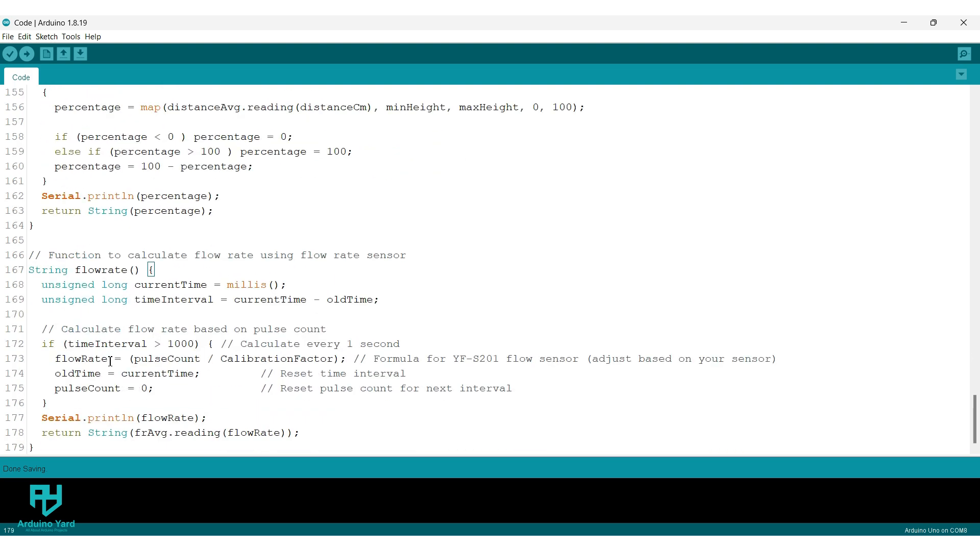
left_click(70, 37)
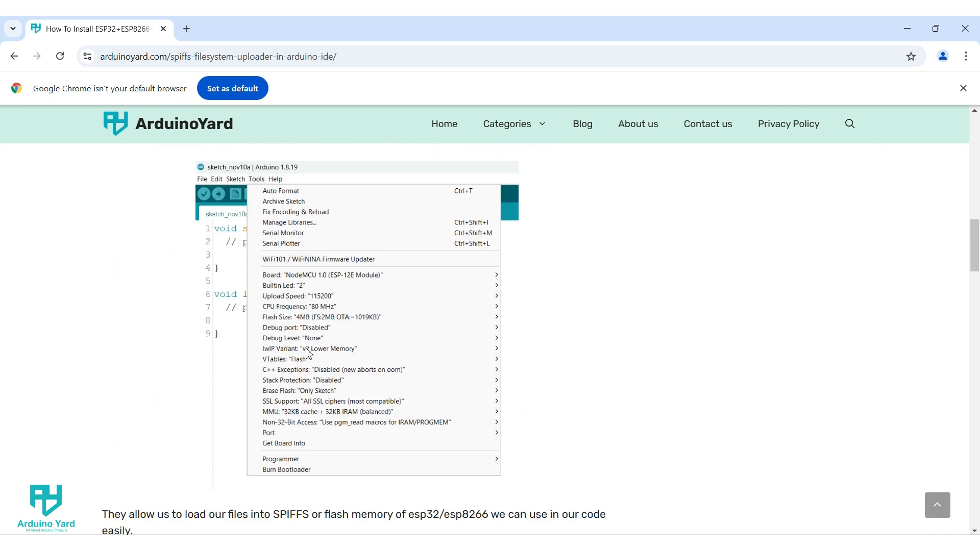
Step: Download the tools.zip SPIFFS uploader archive from the ArduinoYard guide
scroll("down", 3)
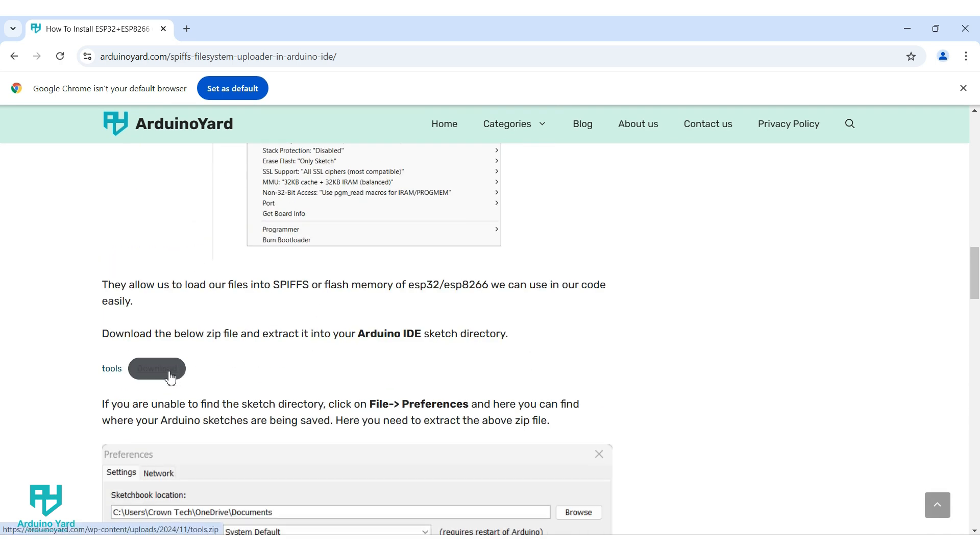
left_click(156, 368)
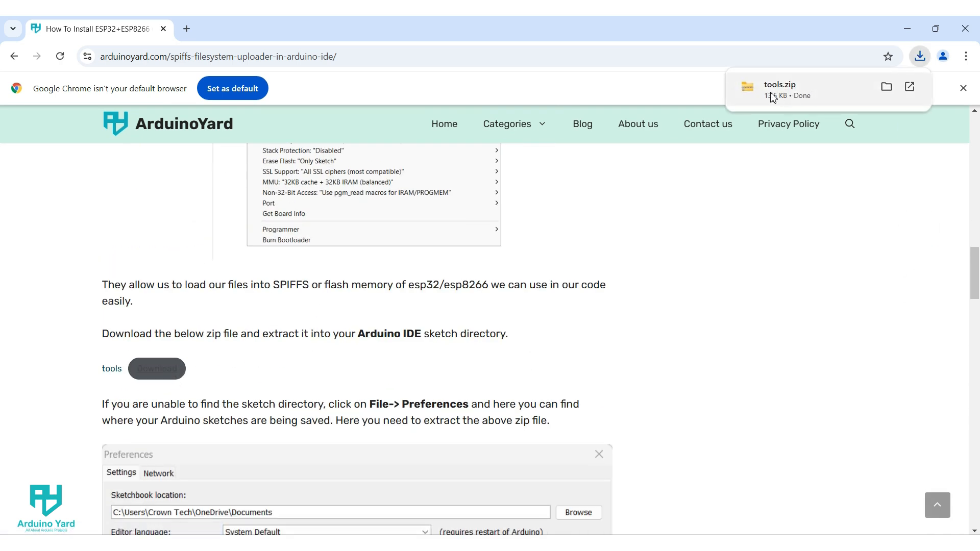
left_click(9, 37)
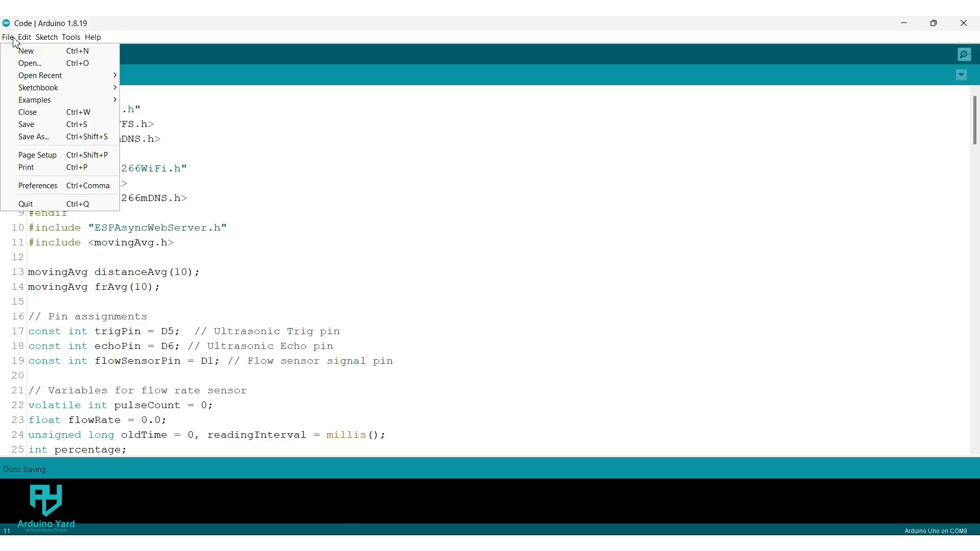
Step: Look up the Sketchbook location path in Arduino IDE Preferences
left_click(37, 185)
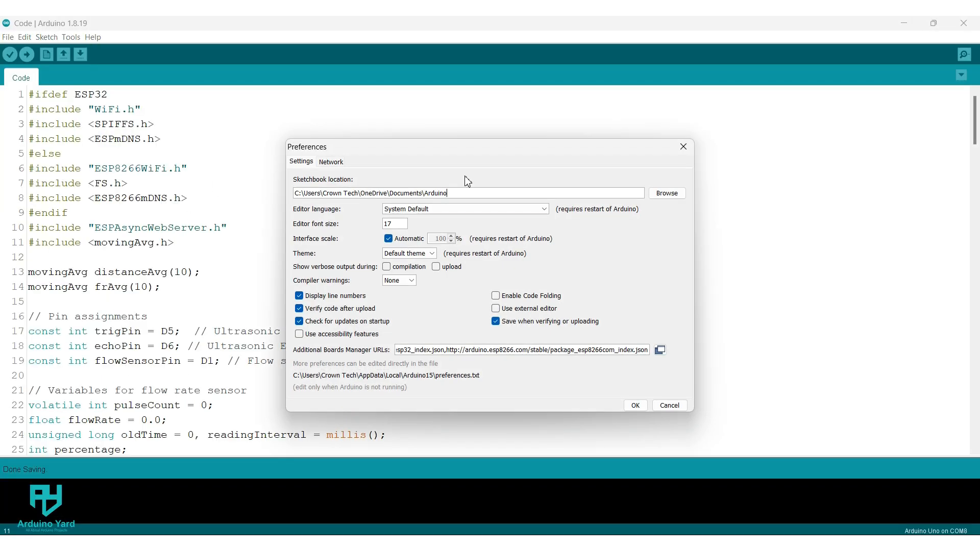
double_click(375, 193)
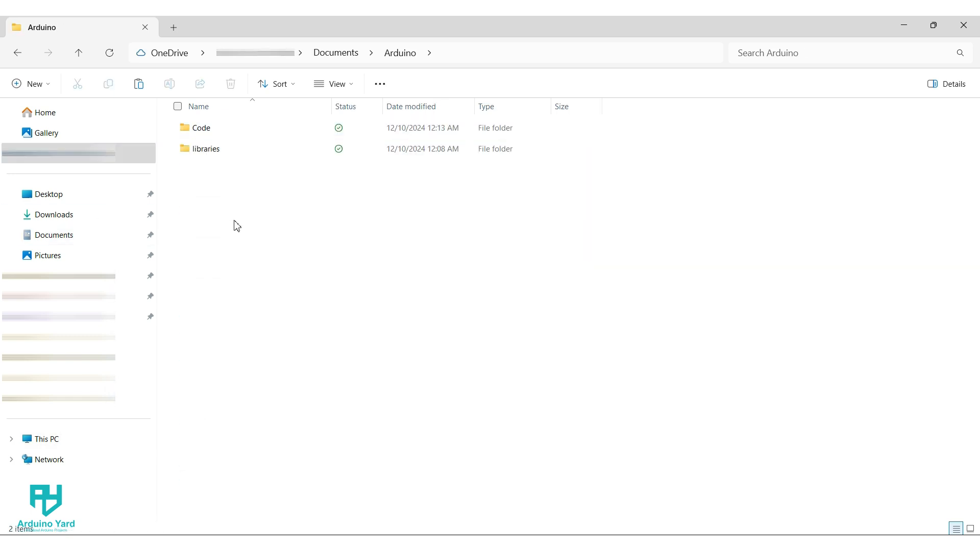
Step: Extract tools.zip into the sketchbook tools folder, producing ESP32FS and ESP8266FS
right_click(201, 170)
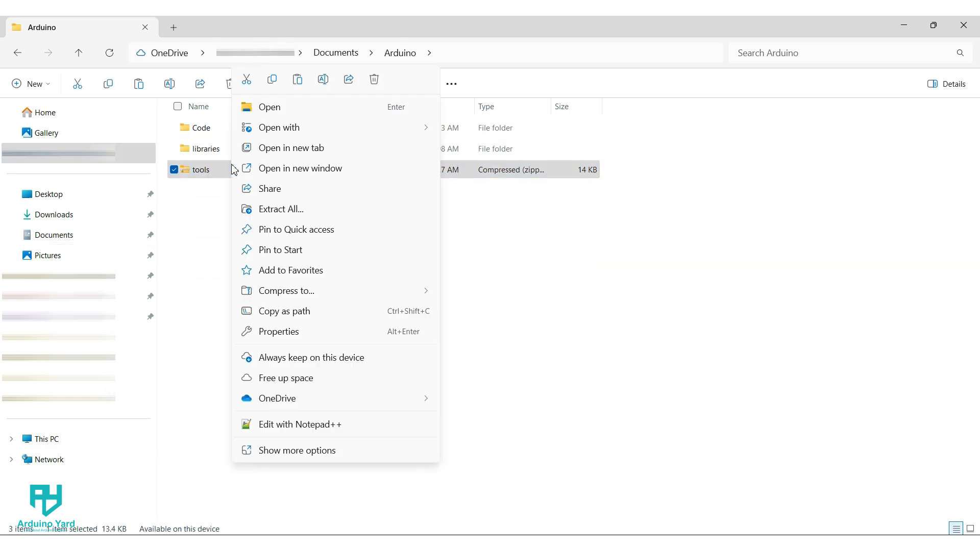
left_click(281, 209)
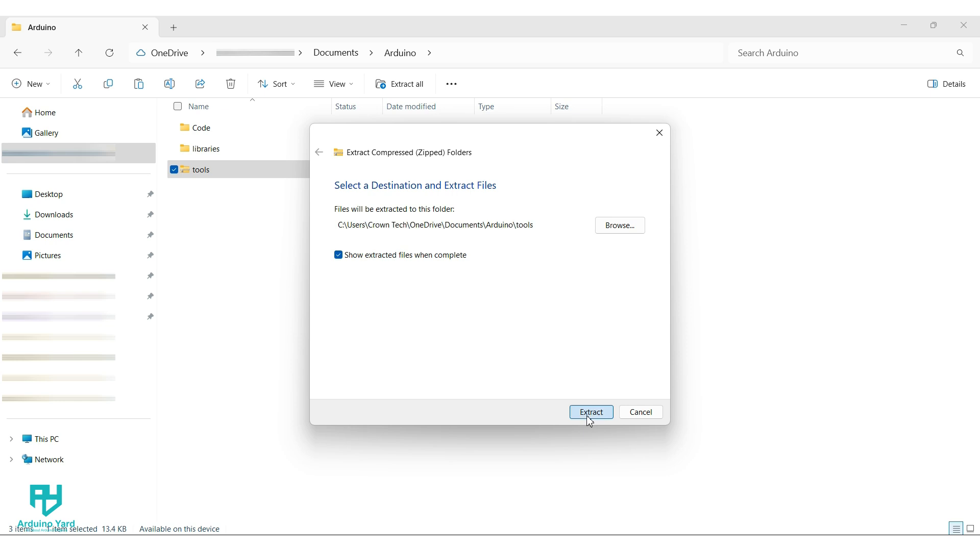
left_click(590, 412)
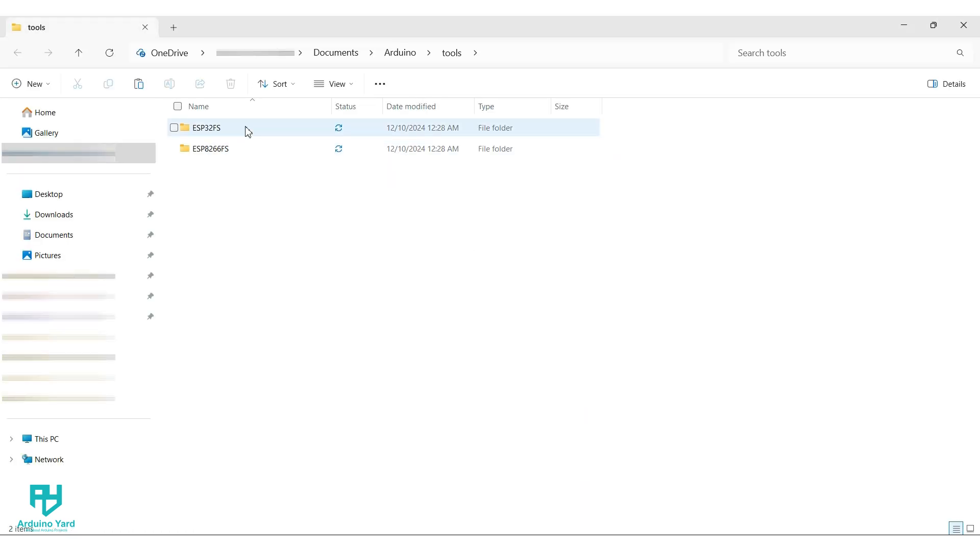
Step: Reopen the Code sketch so Arduino IDE picks up the new data upload tools
left_click(399, 53)
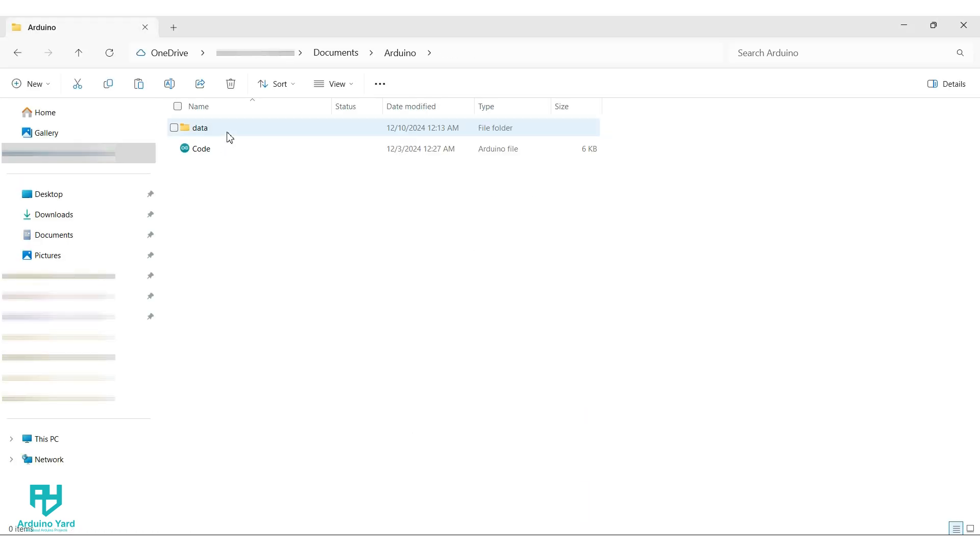
double_click(200, 148)
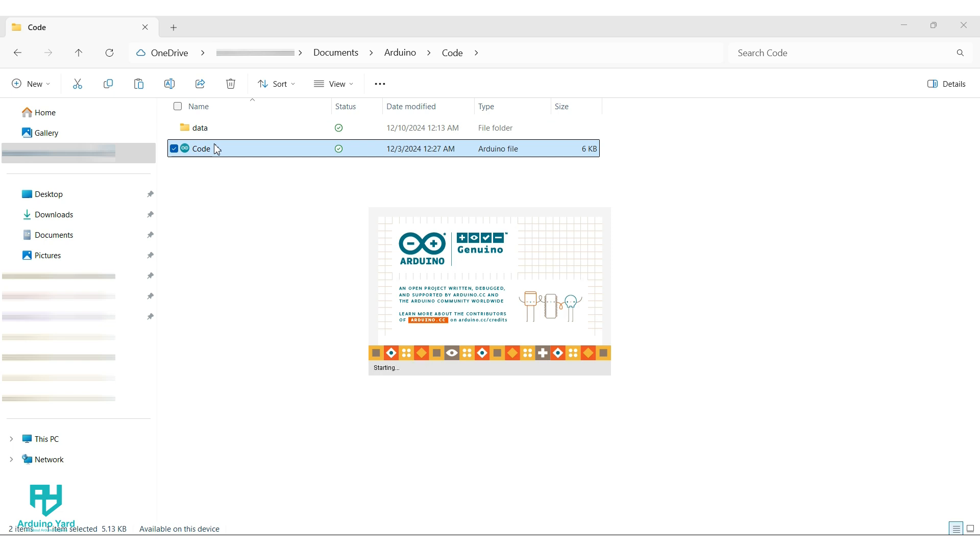
left_click(70, 36)
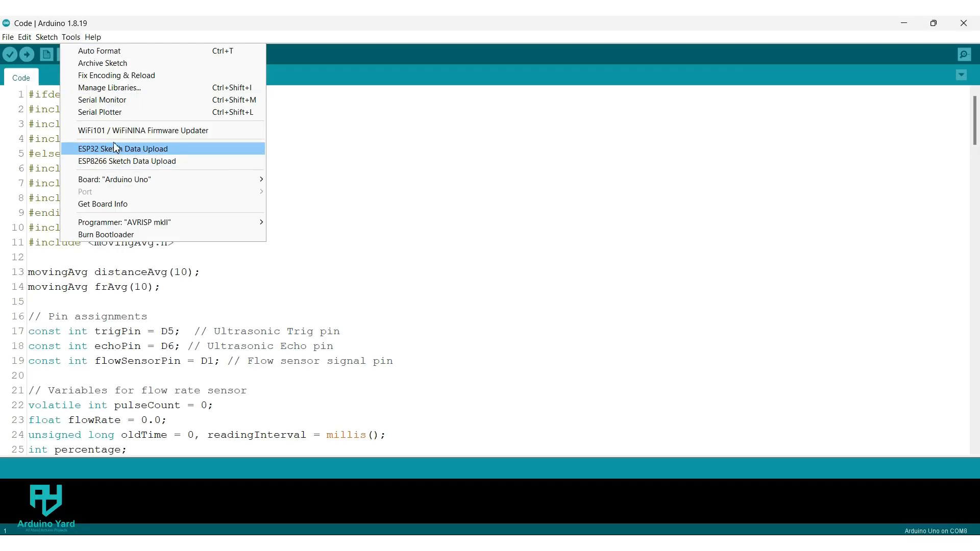
mouse_move(353, 250)
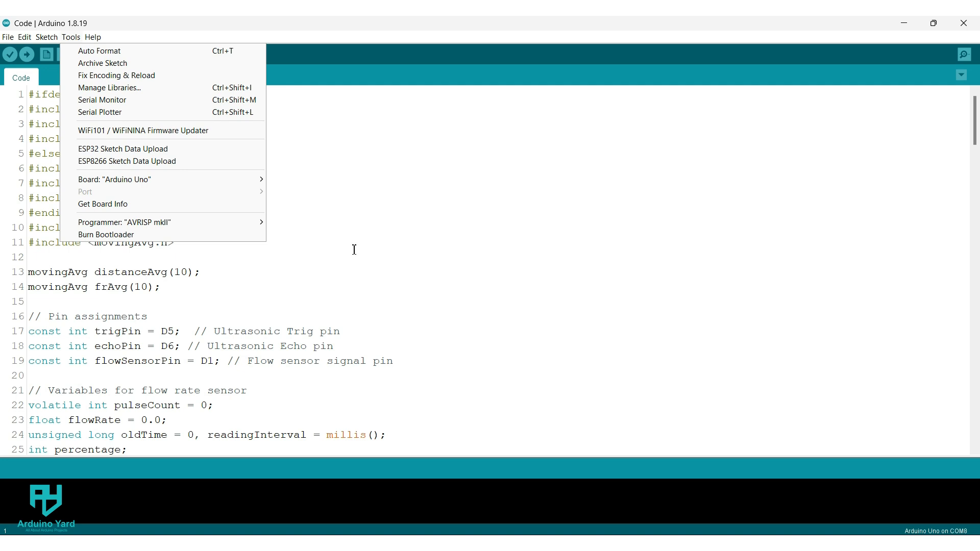
Step: Confirm the ESP32/ESP8266 Sketch Data Upload entries and dismiss the Tools menu
left_click(354, 249)
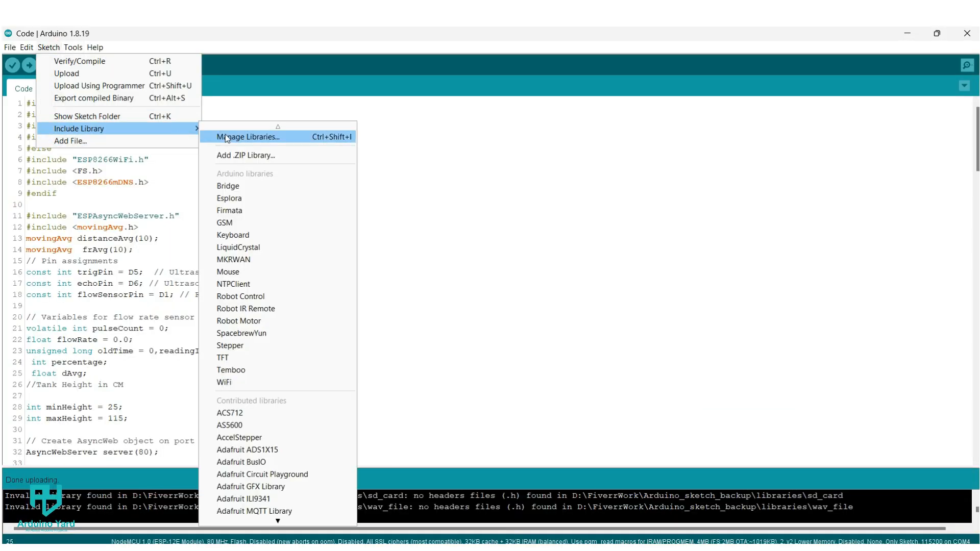
Step: Search the Library Manager for ESPAsyncWebServer and confirm version 3.1.0 is installed
left_click(249, 137)
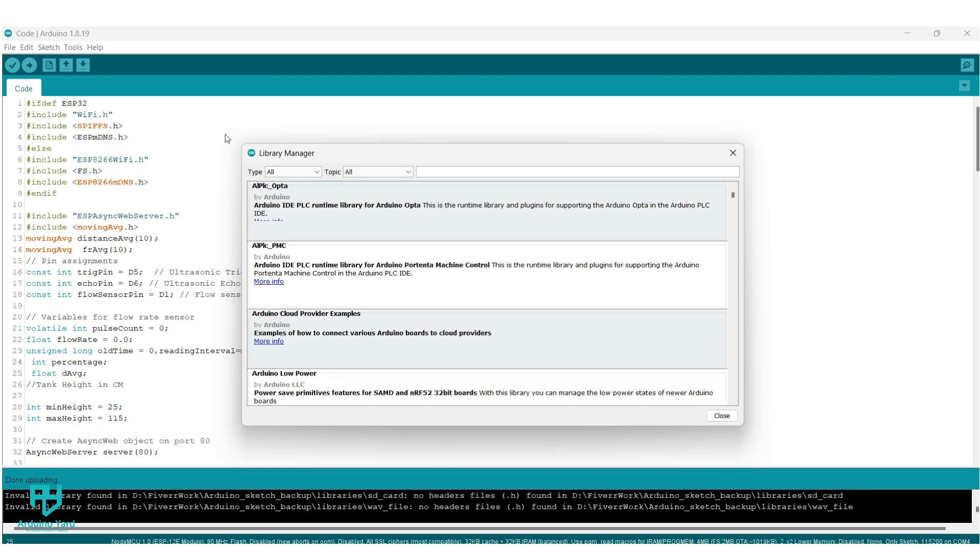
type("espasyncwebserver")
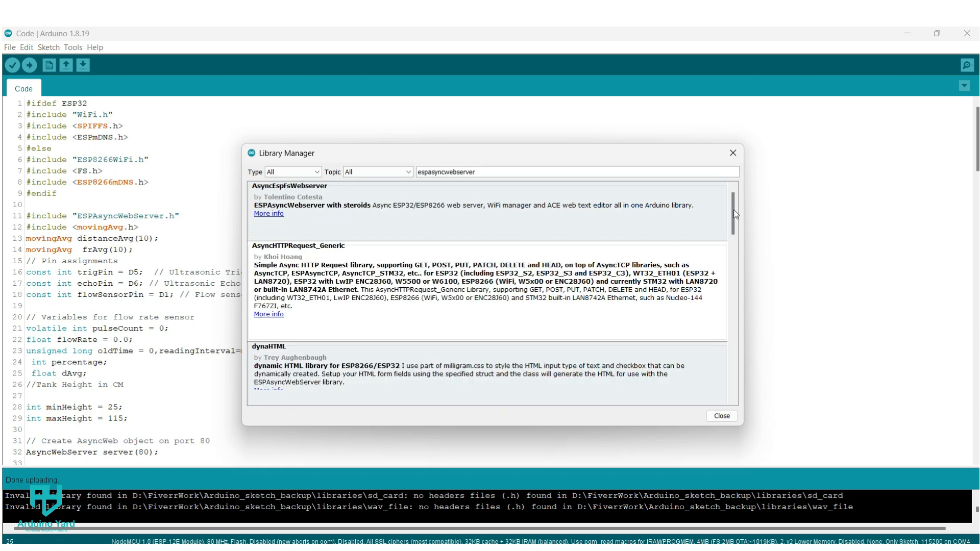
scroll("down", 3)
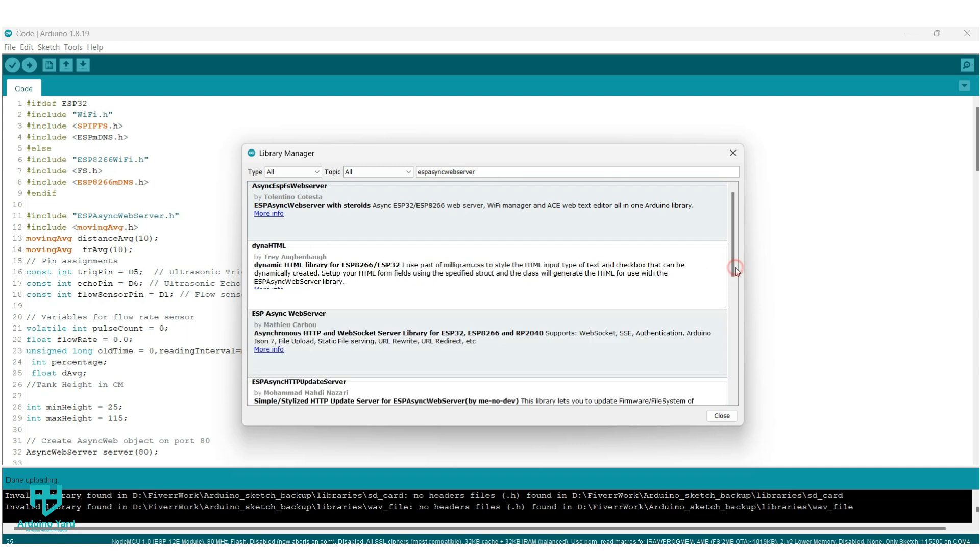
scroll("down", 3)
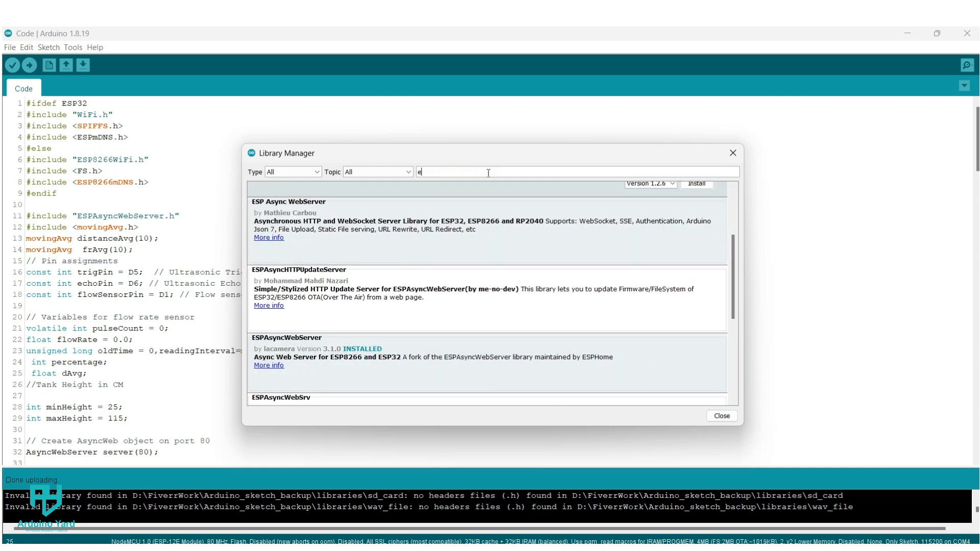
Step: Search for movingAvg, confirm 2.3.1 is installed, and close the Library Manager
key("BackSpace")
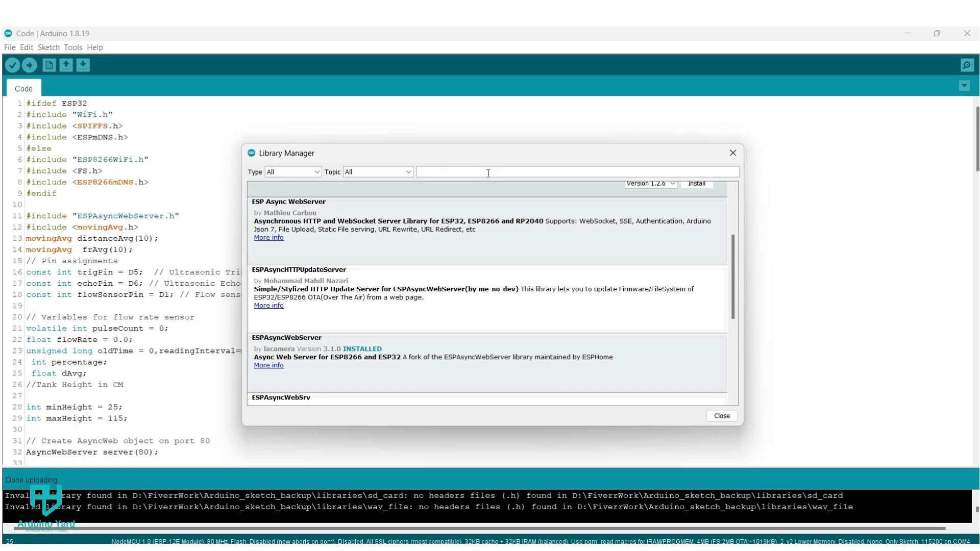
type("movingavg")
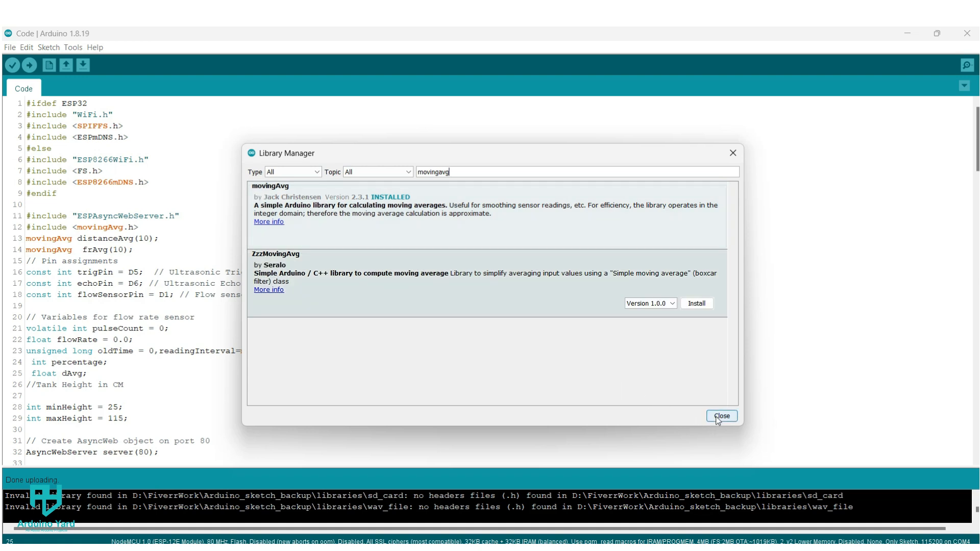
left_click(721, 416)
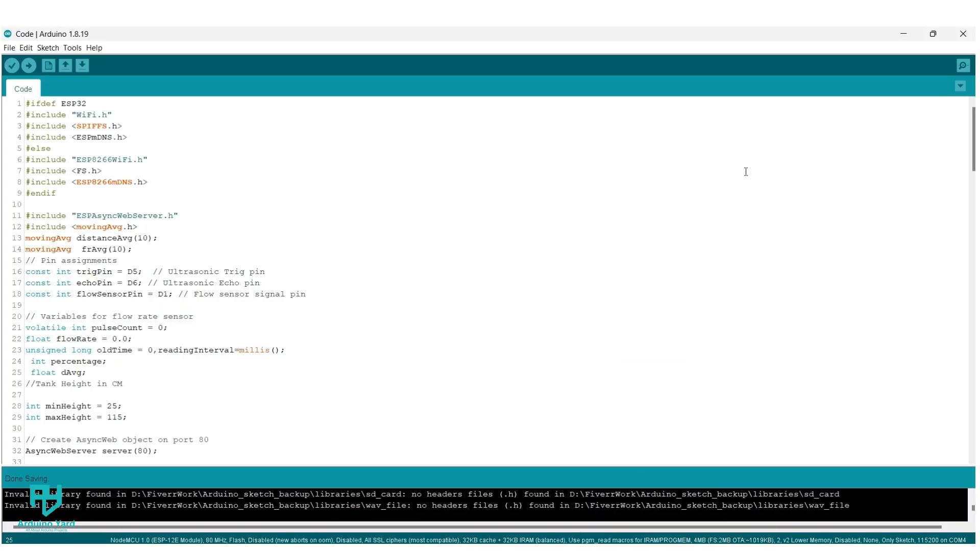
Step: Verify the sketch, compiling to 323336 of 1048576 bytes of flash (30%)
left_click(72, 48)
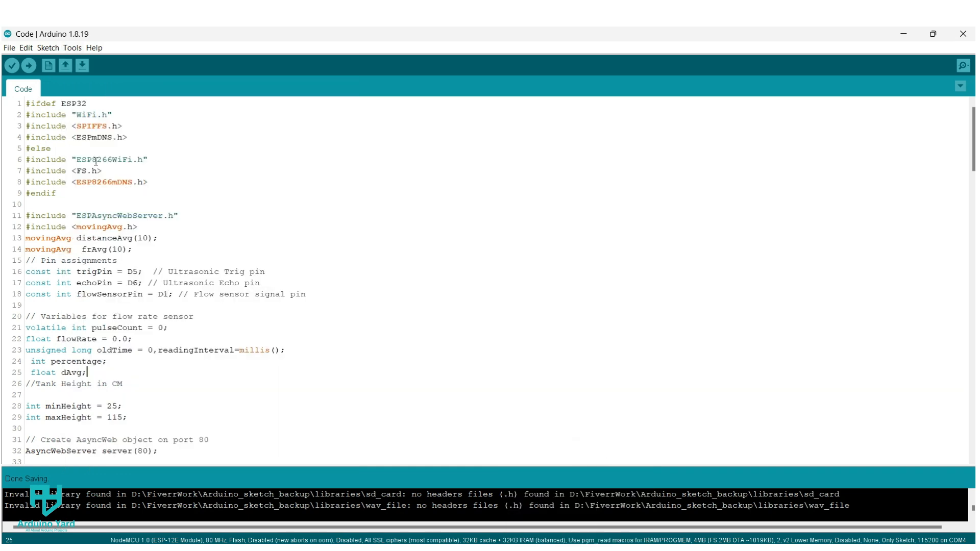
left_click(11, 65)
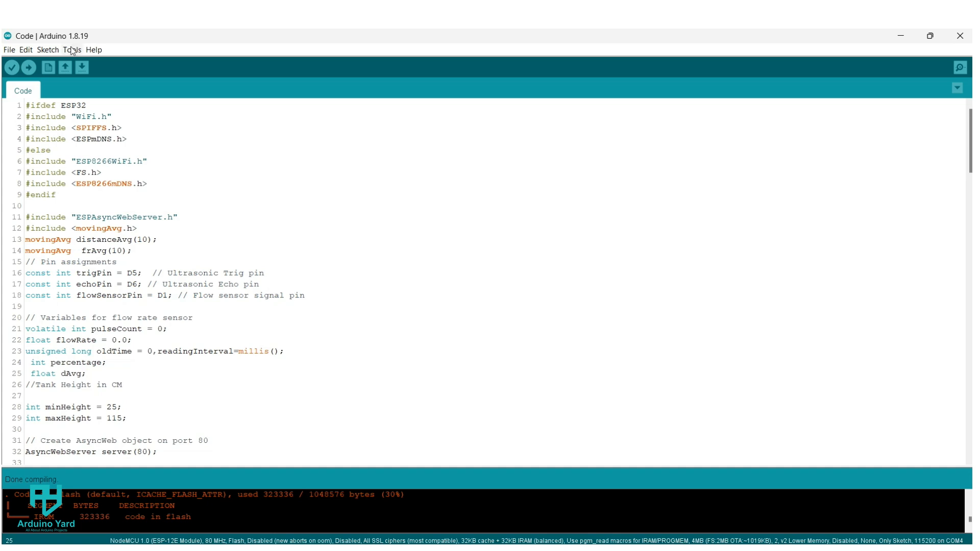
Step: Run ESP8266 Sketch Data Upload to flash the SPIFFS data image to the board
left_click(71, 50)
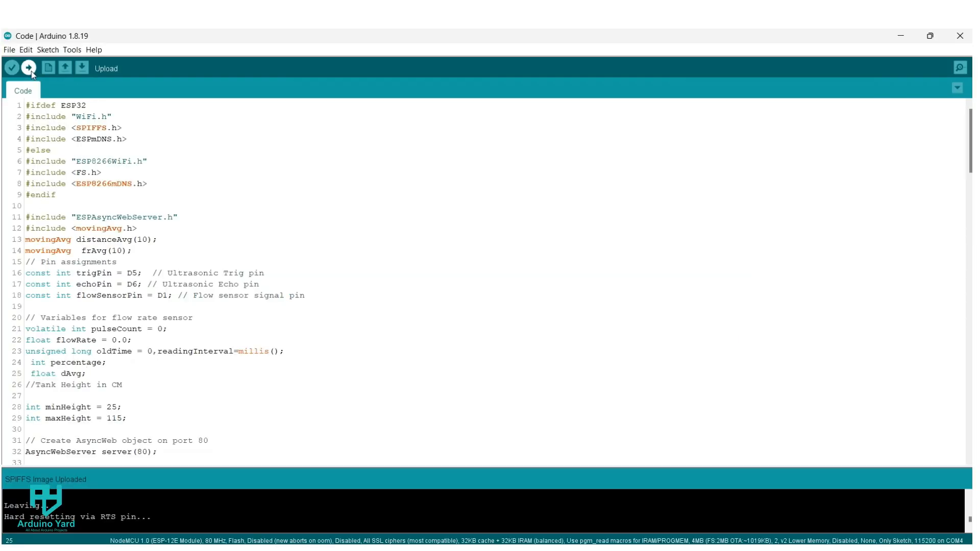
Step: Upload the sketch to the ESP8266, then start typing 'water' in Chrome's address bar
left_click(28, 67)
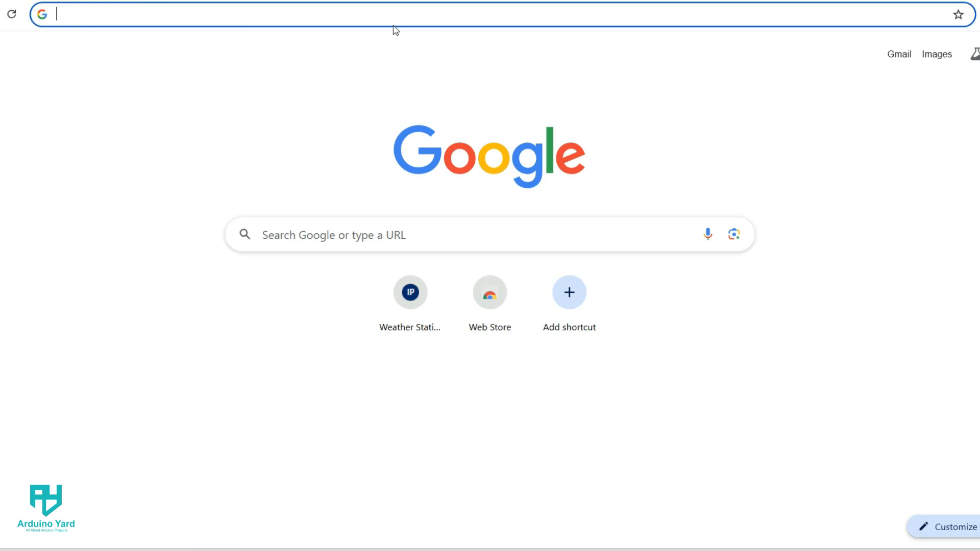
type("water")
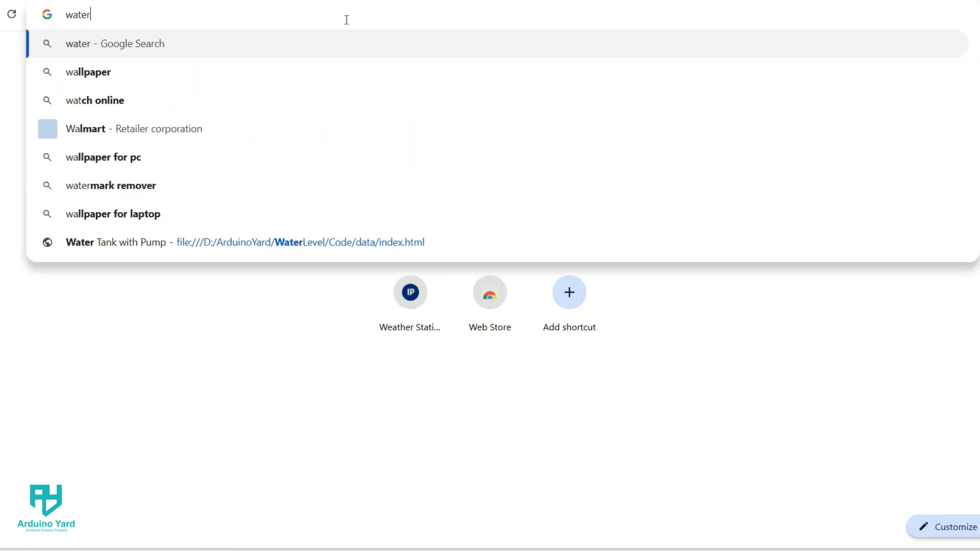